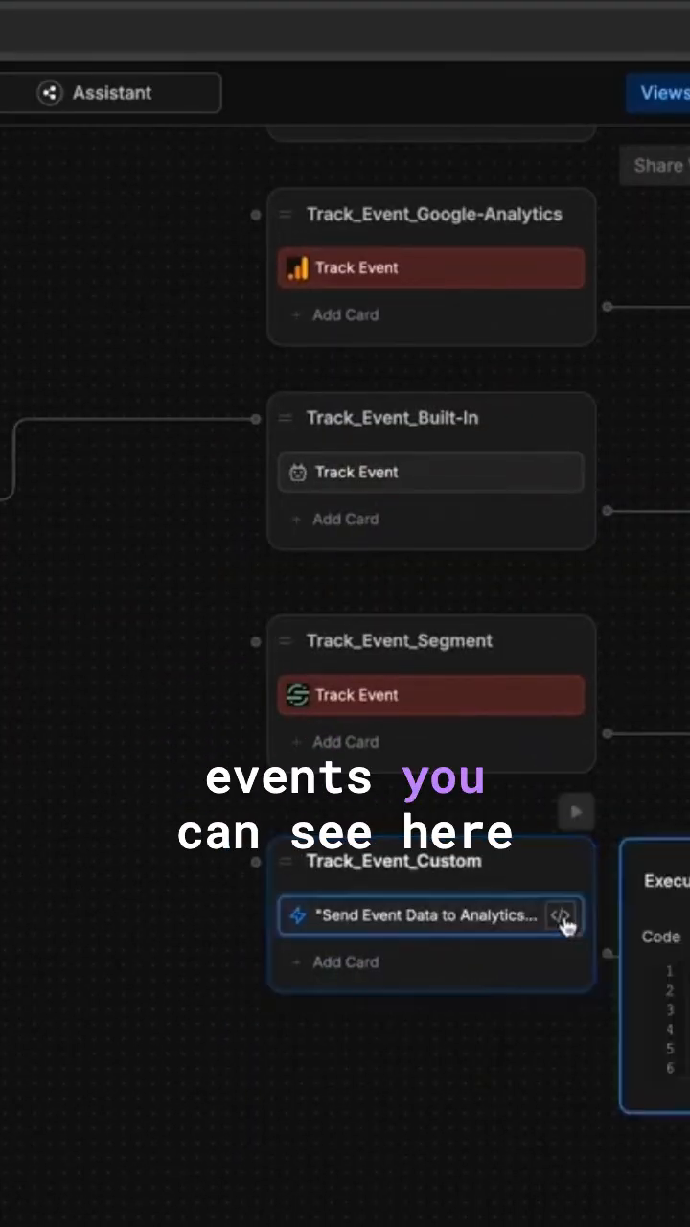
- Open the code editor for the Execute code card on the Track_Event_Custom node
click(563, 914)
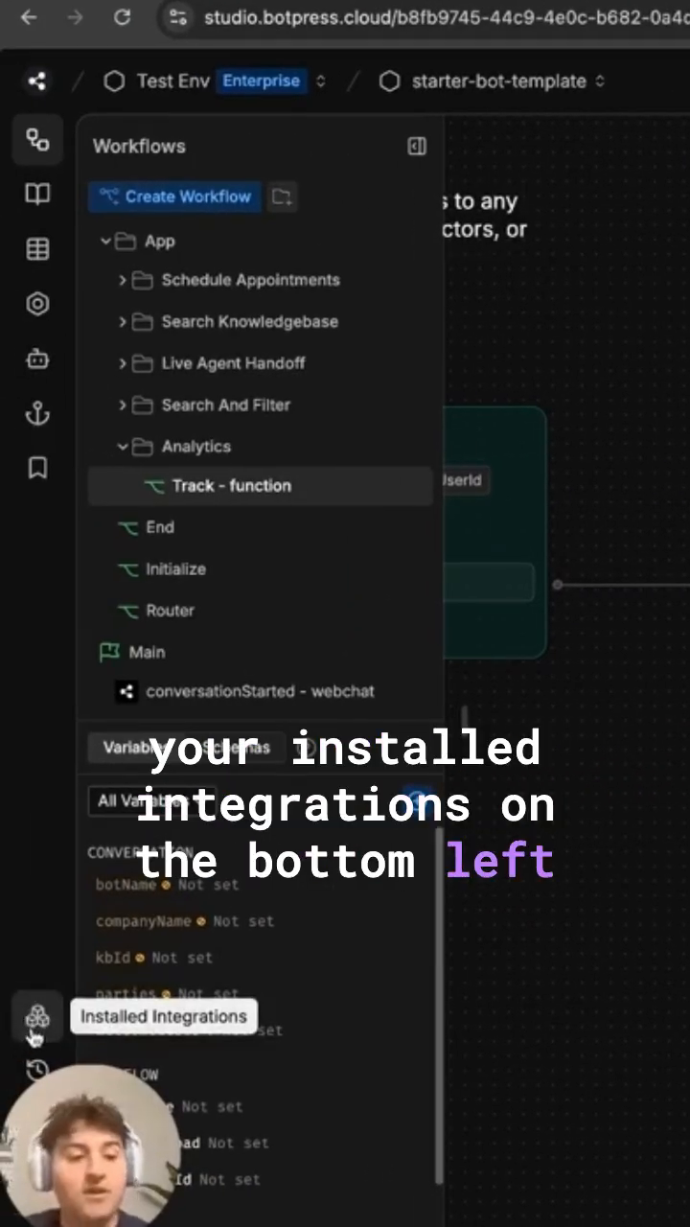
- Show the installed integrations list with Google Analytics, Mixpanel and Segment
click(38, 1017)
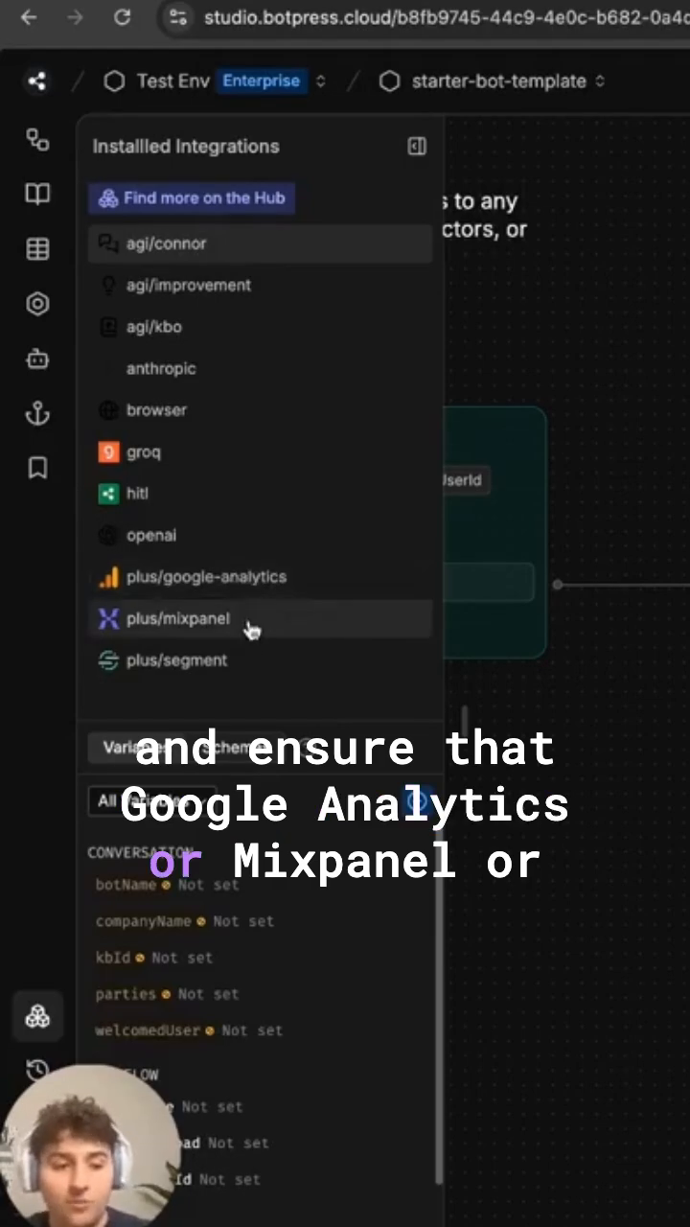